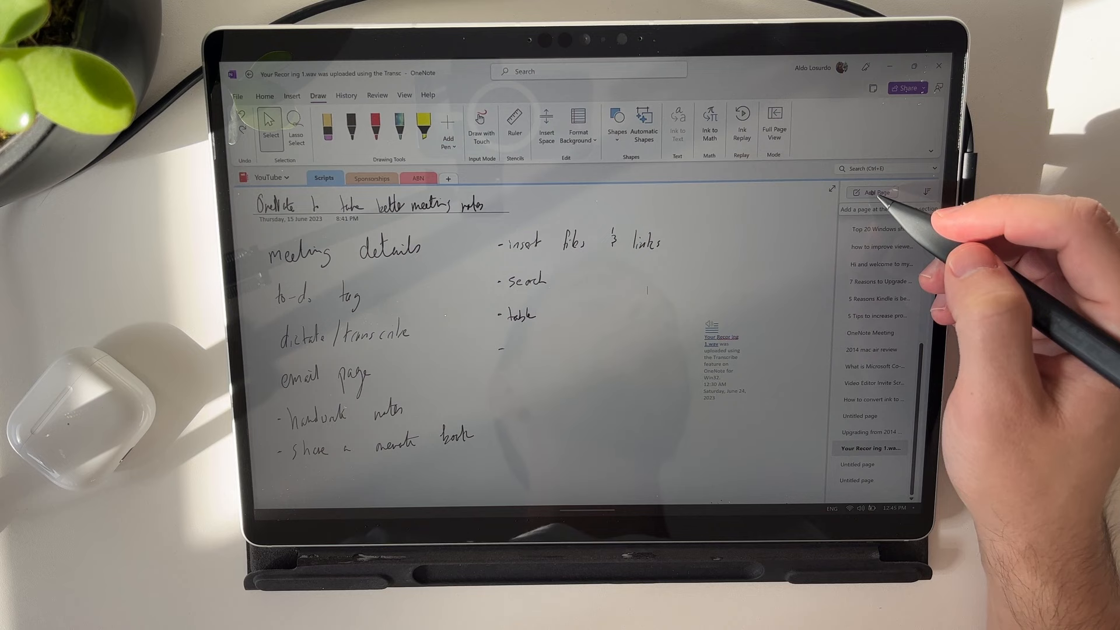
# - Add a new untitled page to the YouTube notebook section
pyautogui.click(872, 192)
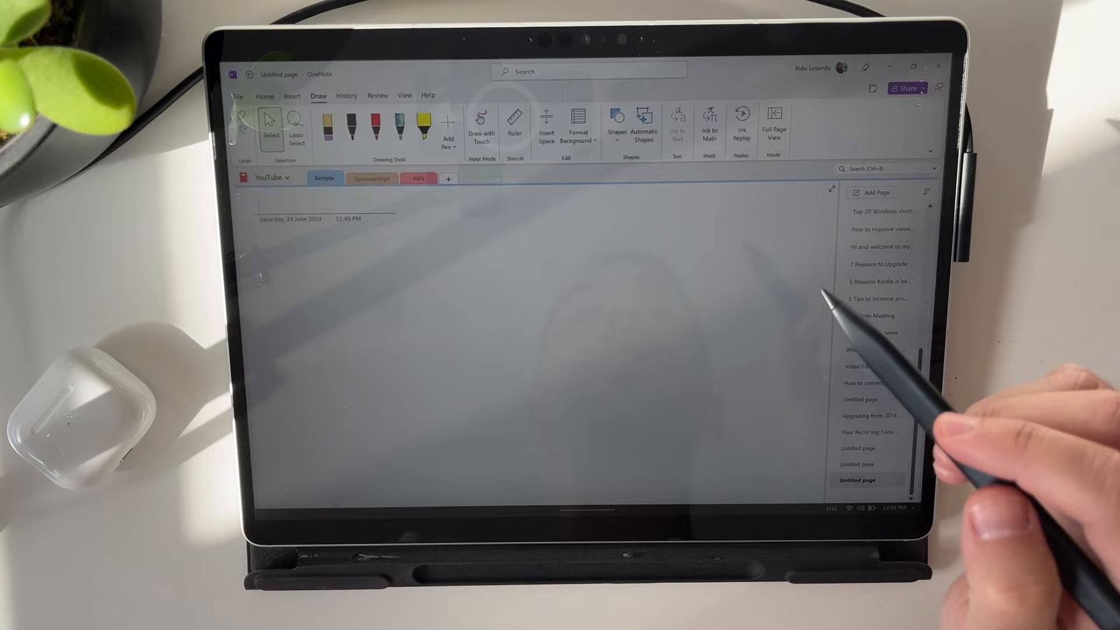
# - Apply a Rule Lines background to the new page
pyautogui.click(578, 125)
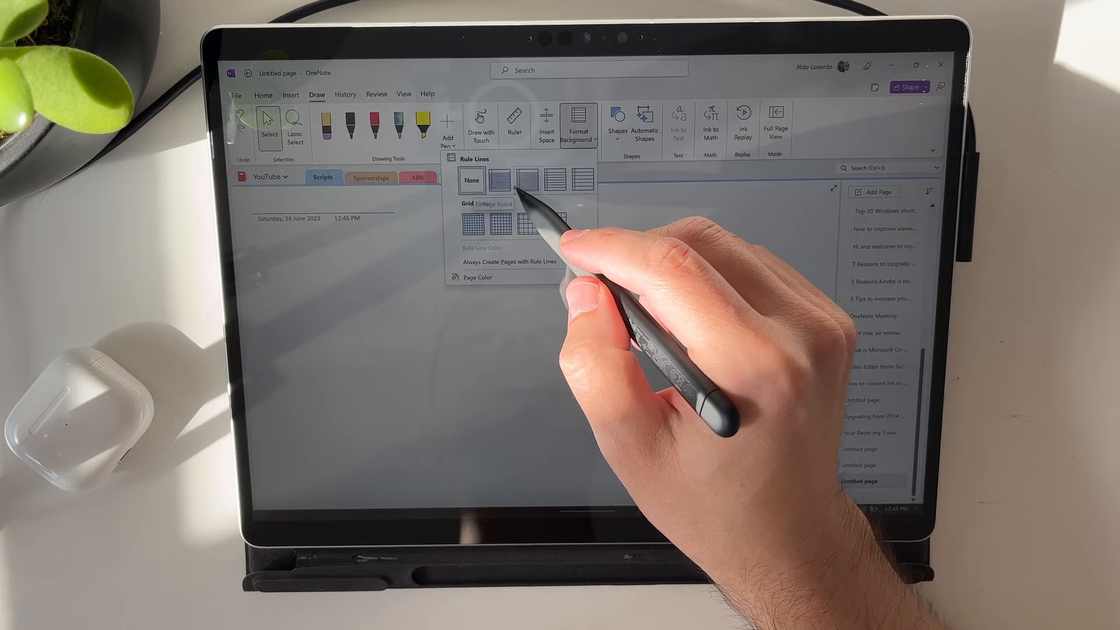
pyautogui.click(499, 180)
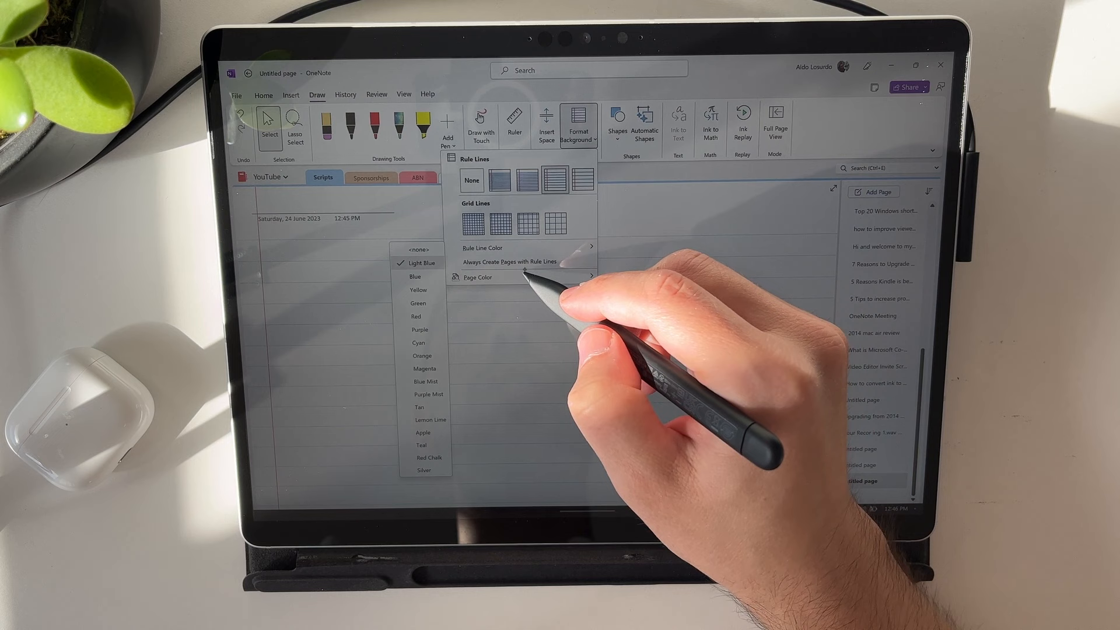
# - Close the Format Background menu and start writing on the ruled page in pen
pyautogui.click(477, 277)
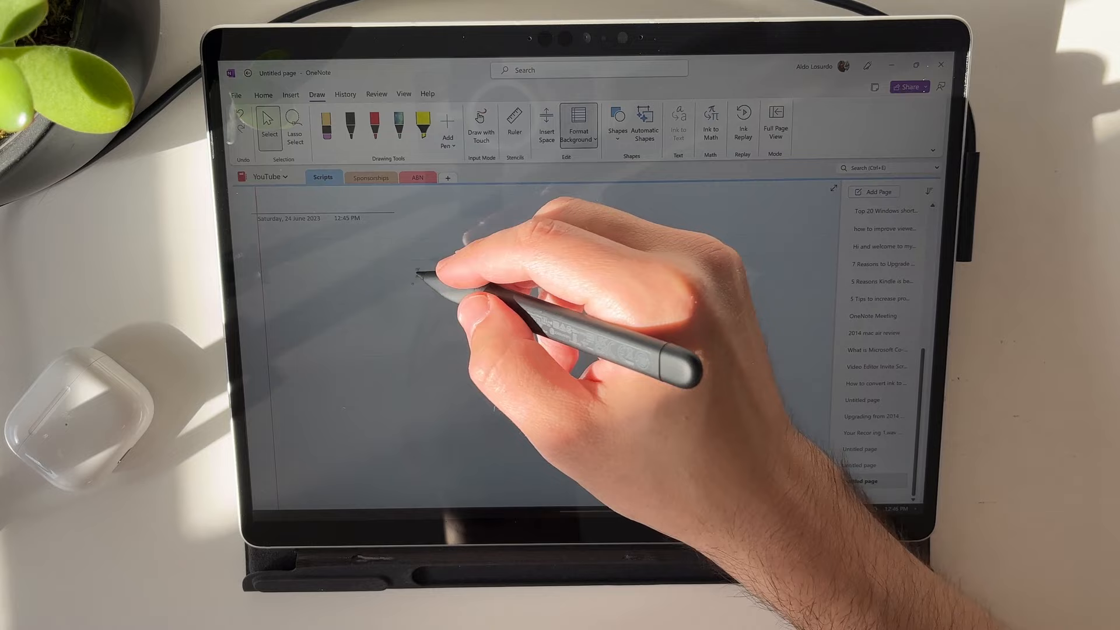
pyautogui.click(578, 126)
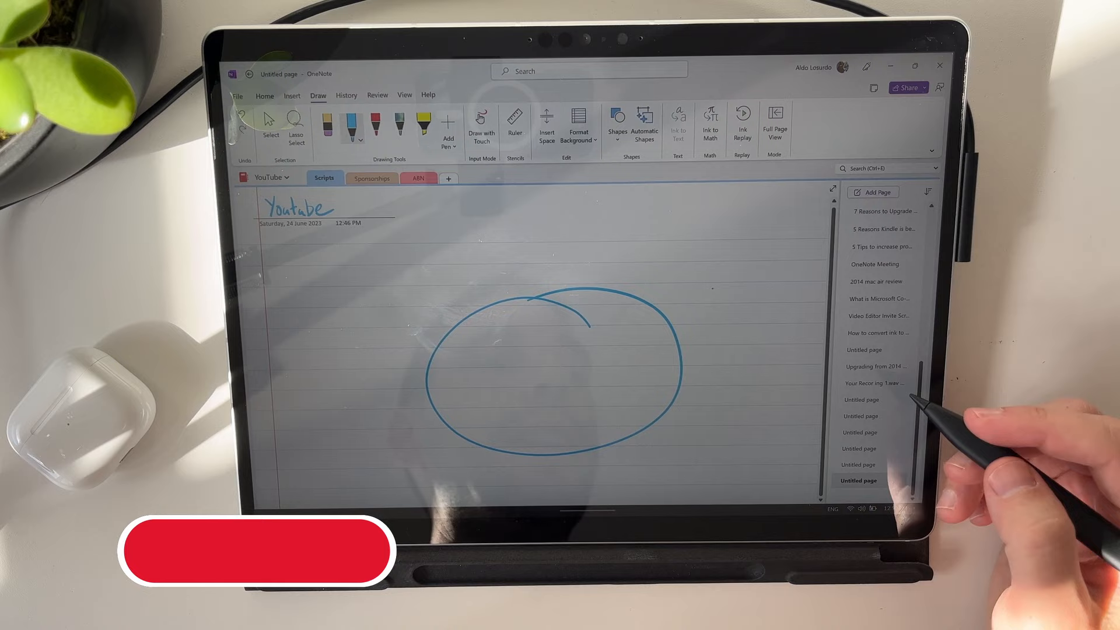
# - Erase the blue ink circle, keeping the handwritten Youtube title
pyautogui.click(879, 383)
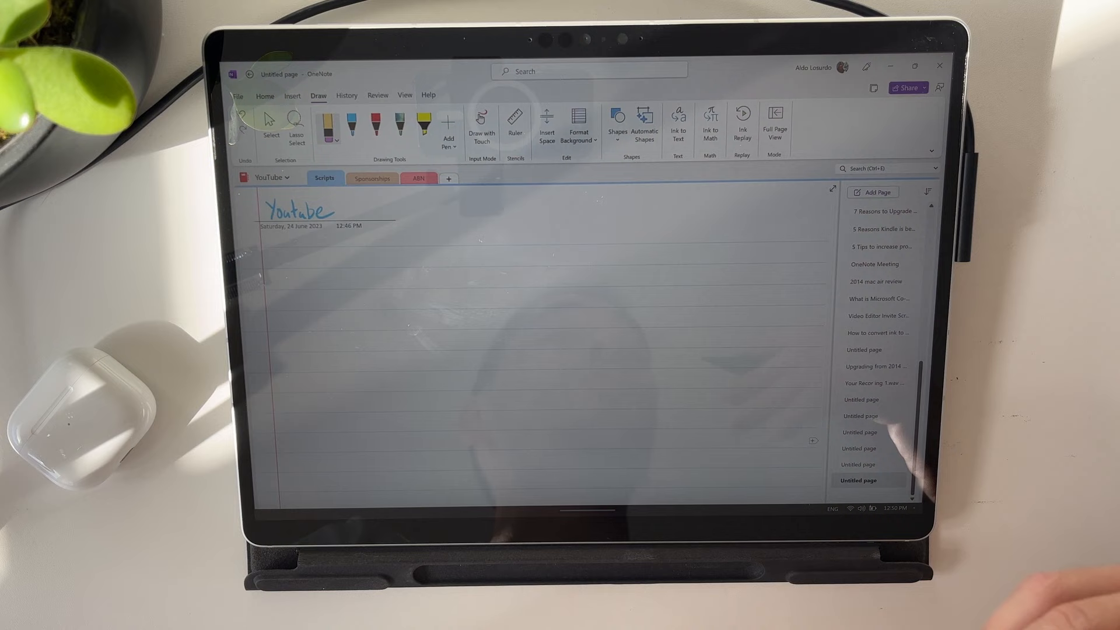
# - Turn on Automatic Shapes to draw a round sun circle with short rays
pyautogui.click(617, 119)
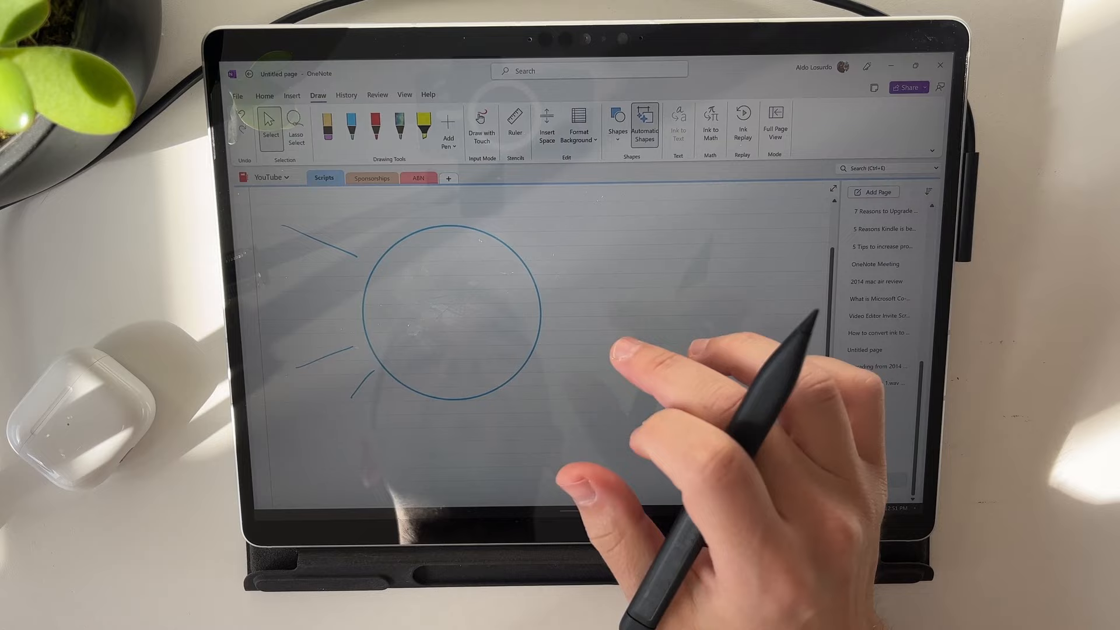
# - Draw a snapped circle, then switch to the pen to write inside it
pyautogui.click(515, 118)
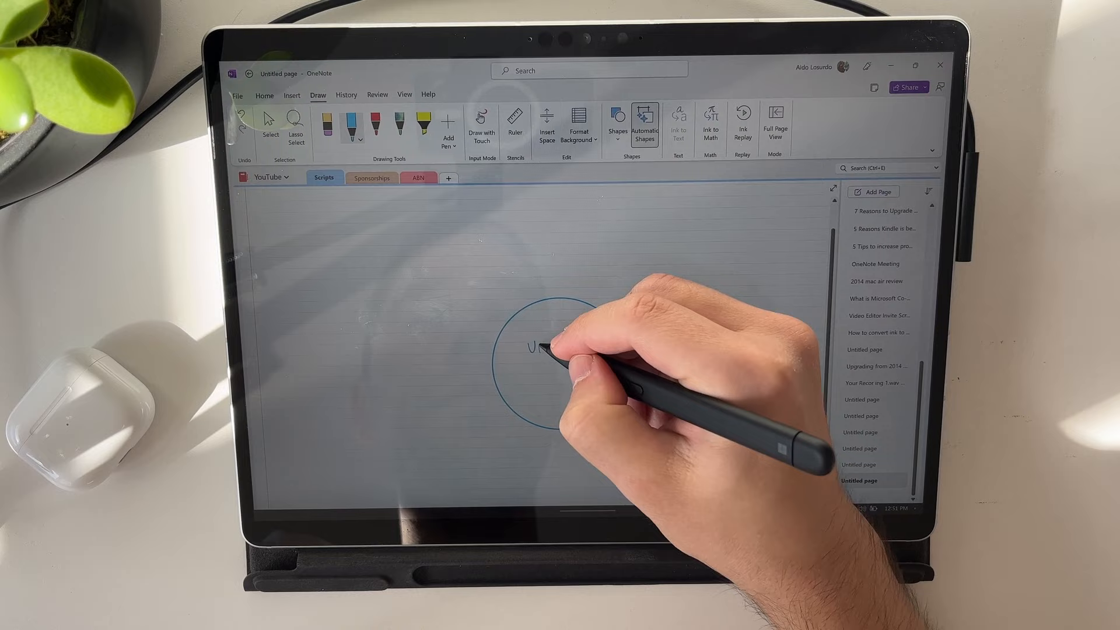
pyautogui.click(515, 120)
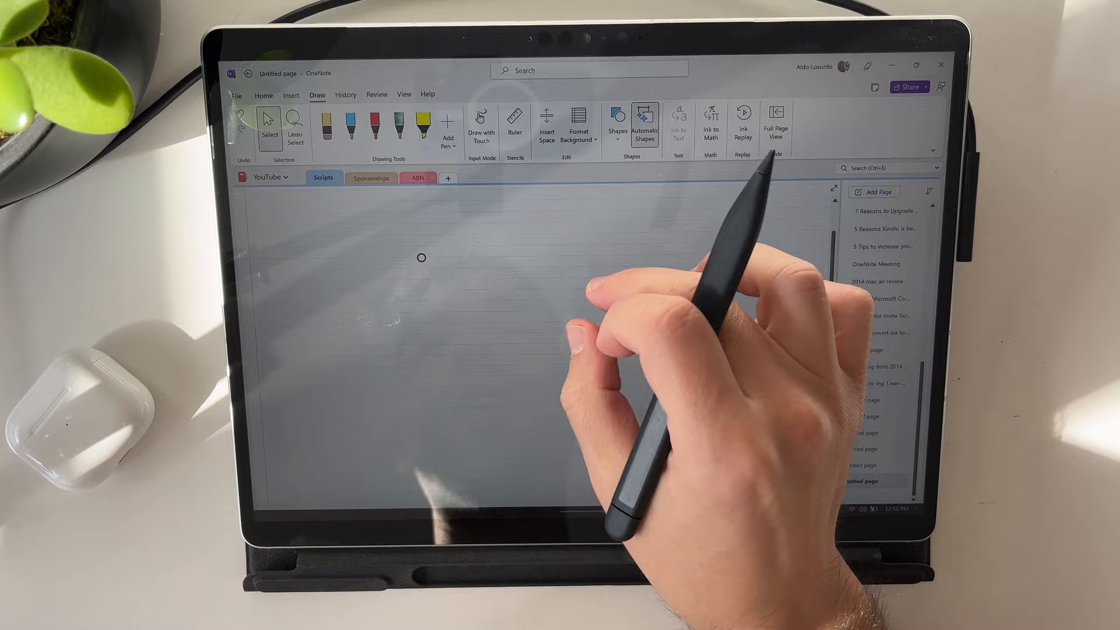
# - Type 'Youtube' as the page title
pyautogui.write('Youtube')
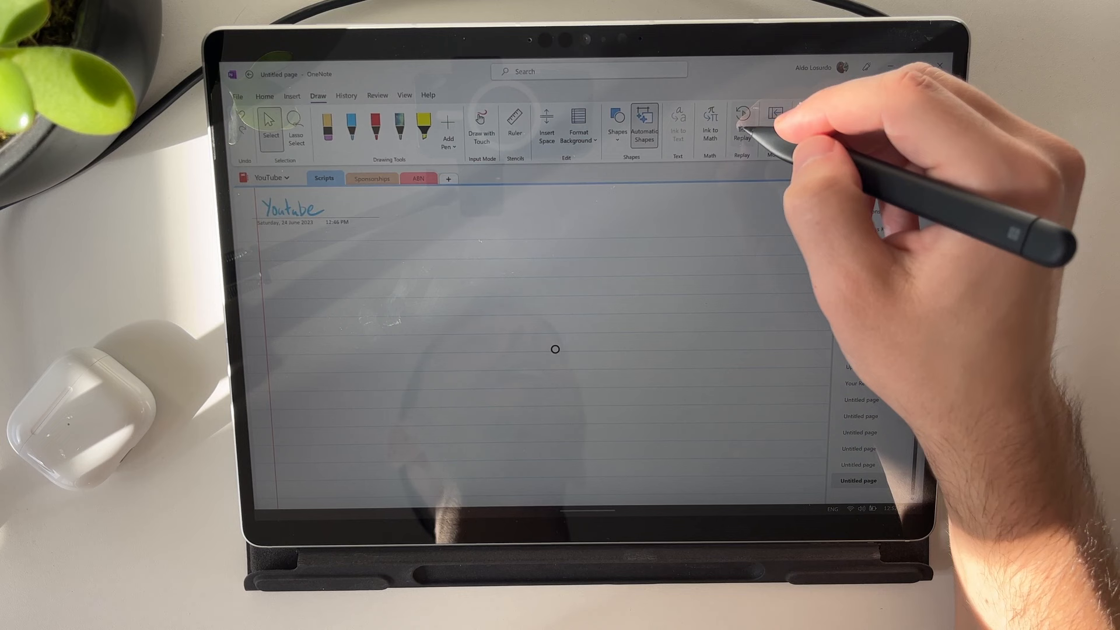
pyautogui.moveTo(741, 114)
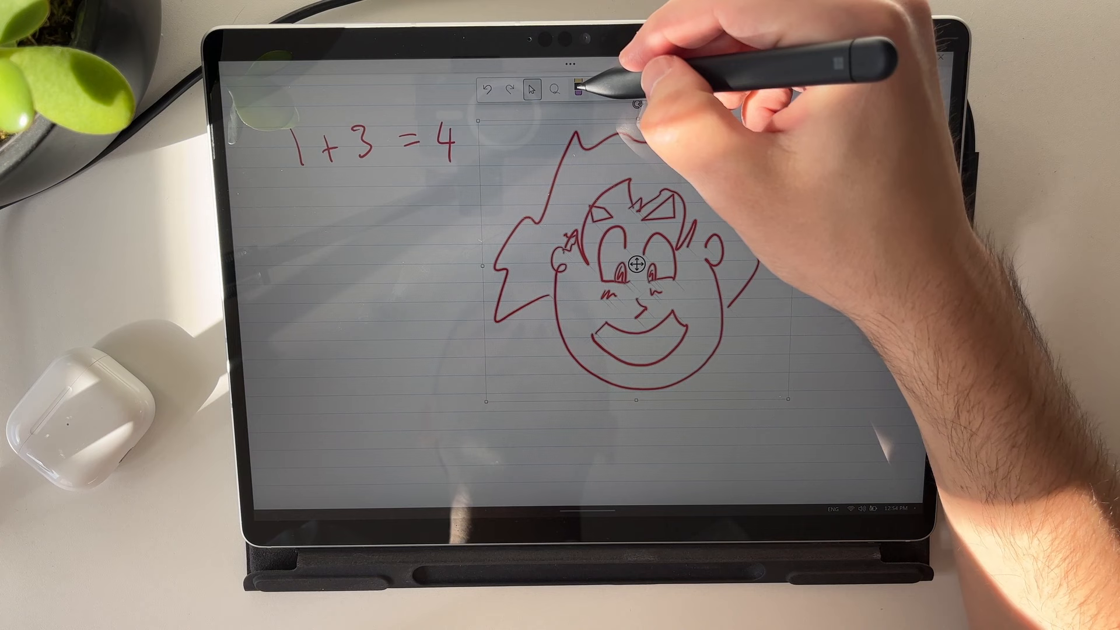
# - Enlarge the red cartoon face sketch and exit Full Page View
pyautogui.click(577, 86)
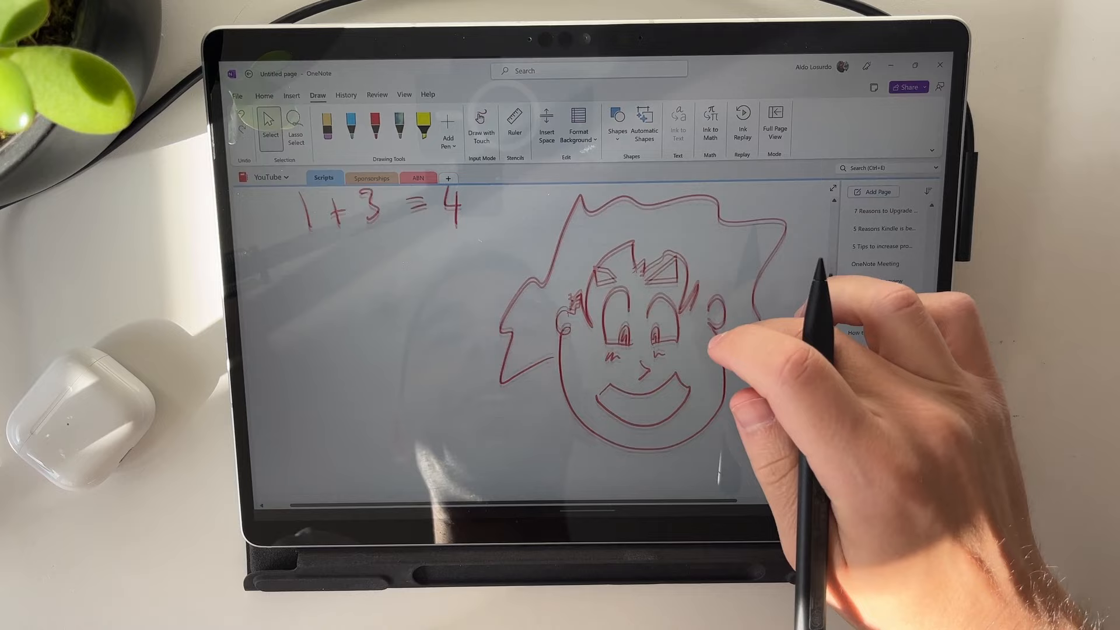
# - Insert a File Printout of the Word document onto the page
pyautogui.click(291, 94)
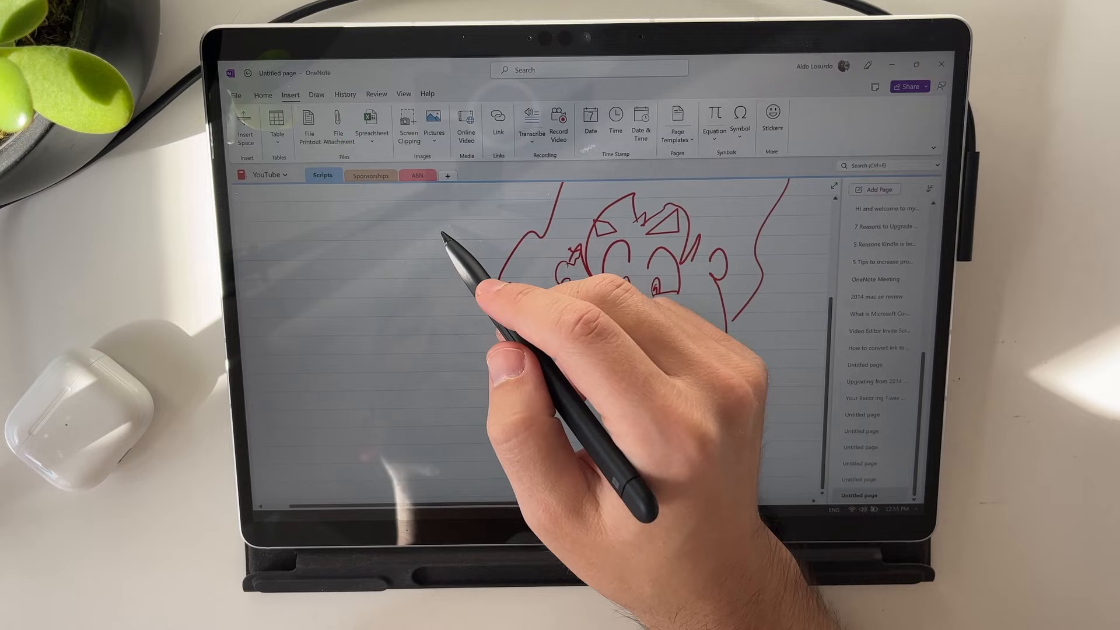
pyautogui.click(337, 123)
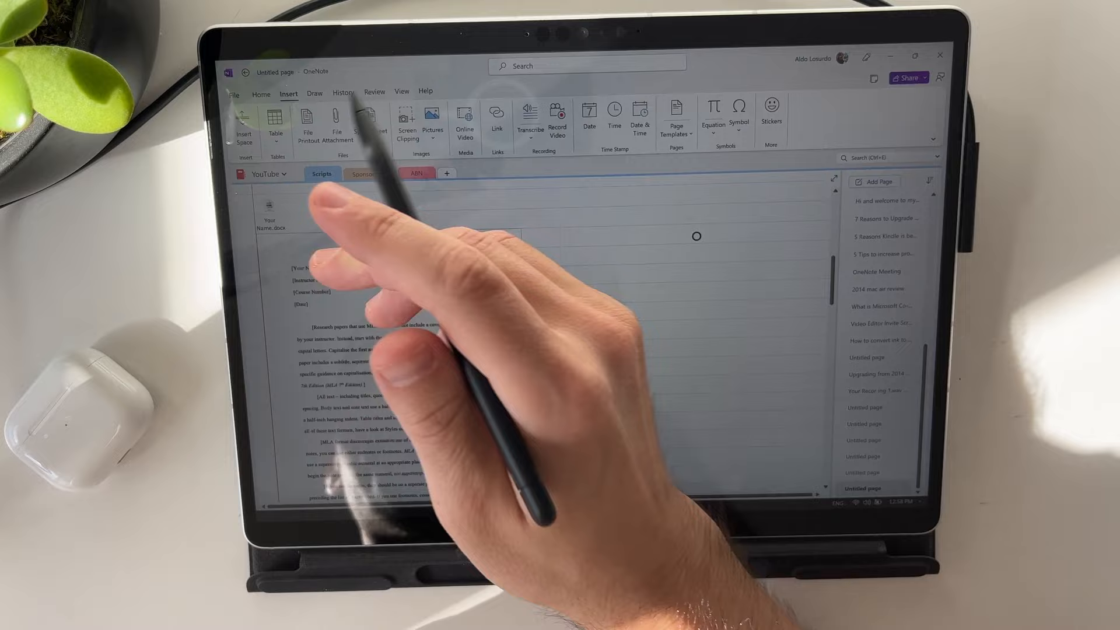
# - Highlight the printout's body-text indents sentence in green and scroll down the document
pyautogui.click(261, 92)
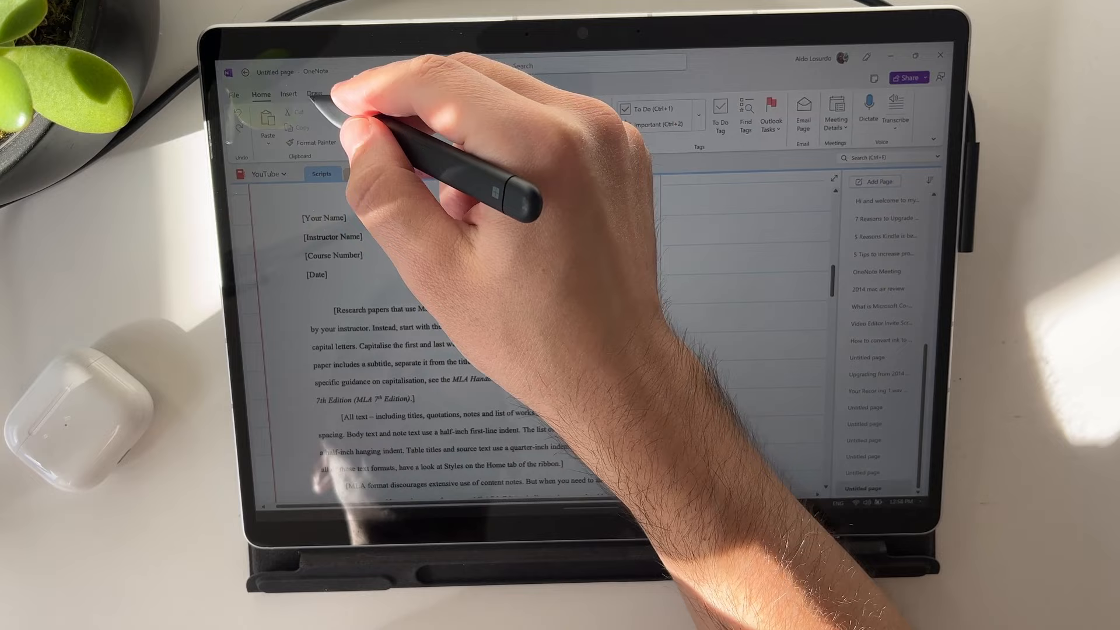
pyautogui.click(312, 94)
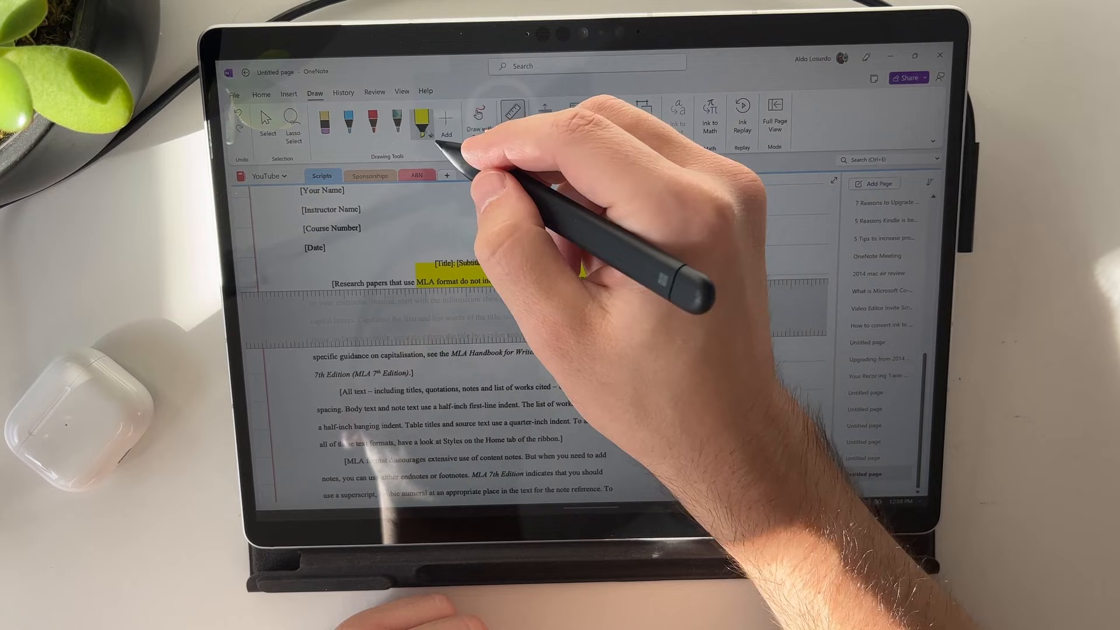
pyautogui.click(425, 135)
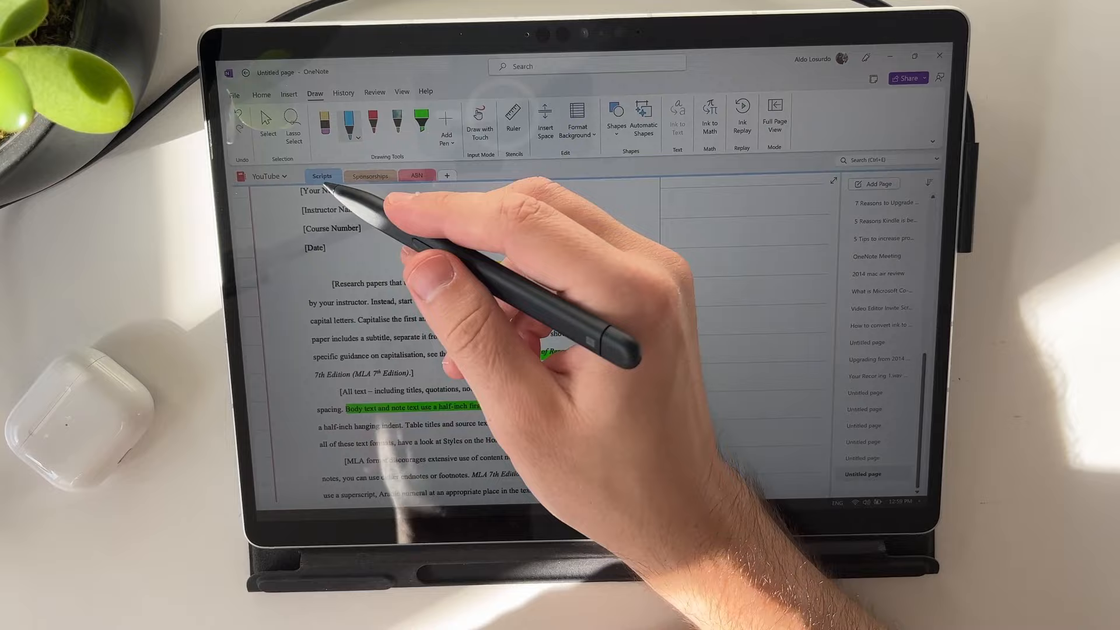
pyautogui.moveTo(443, 261); pyautogui.dragTo(596, 228)
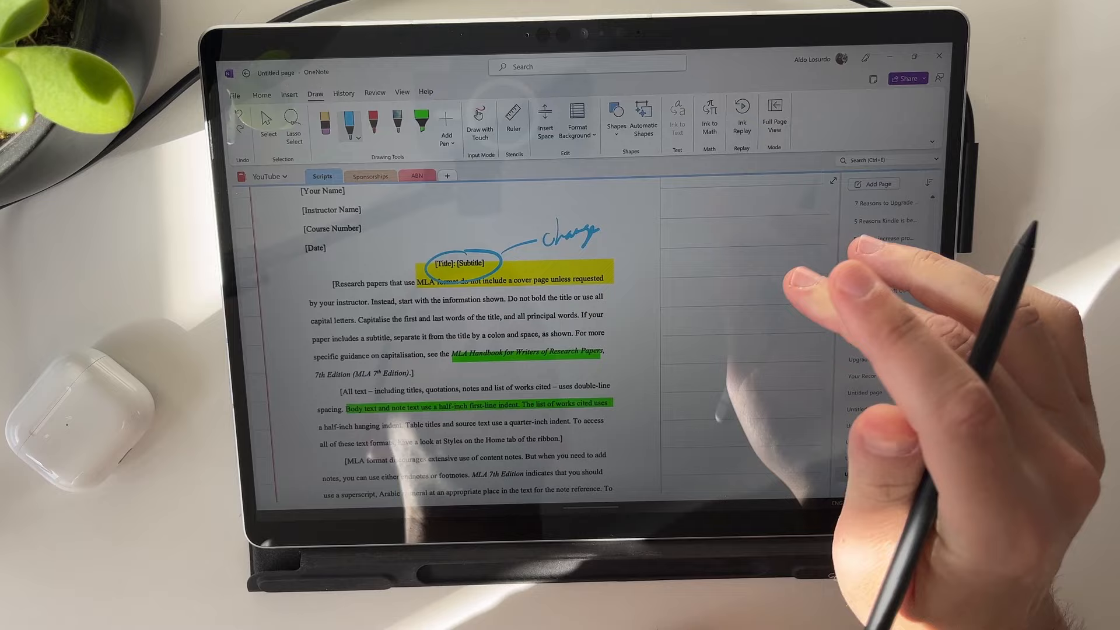
pyautogui.scroll(-3)
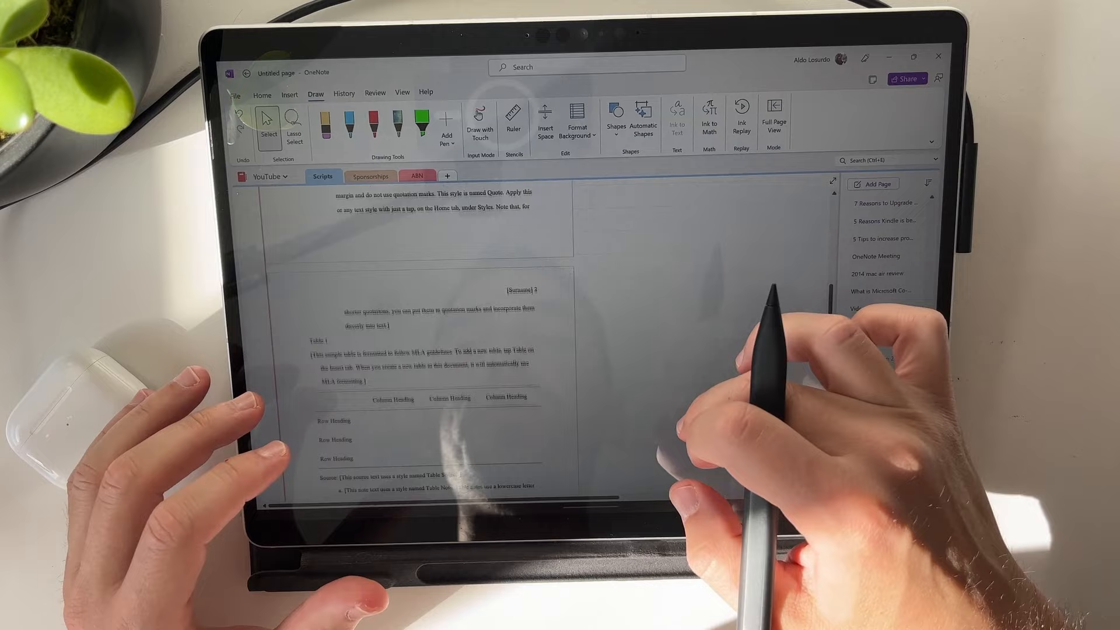
pyautogui.scroll(-3)
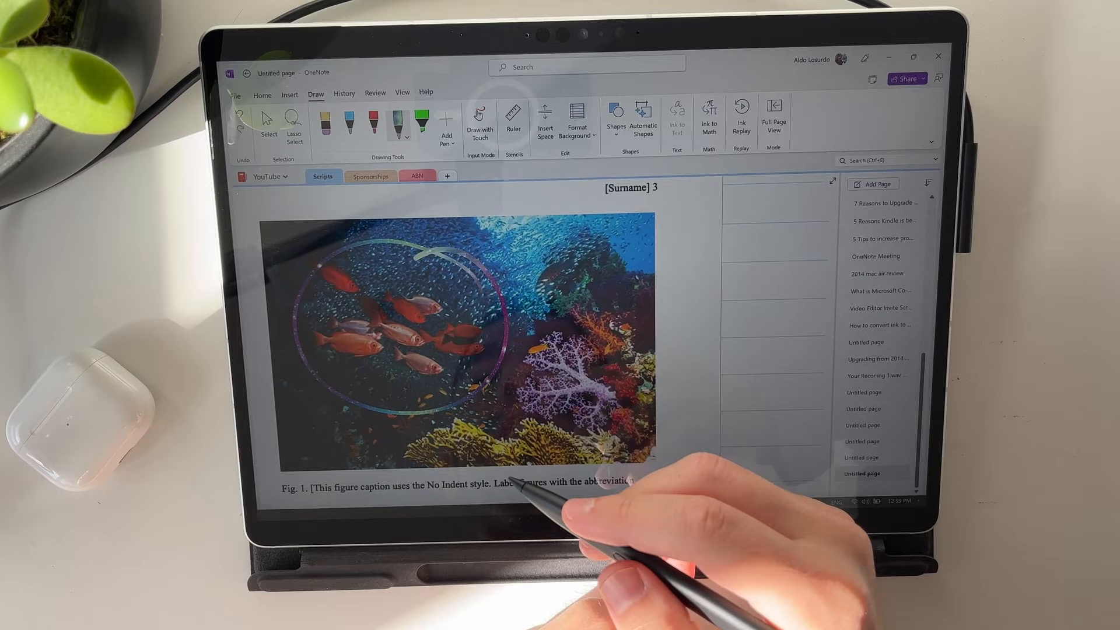
pyautogui.click(289, 93)
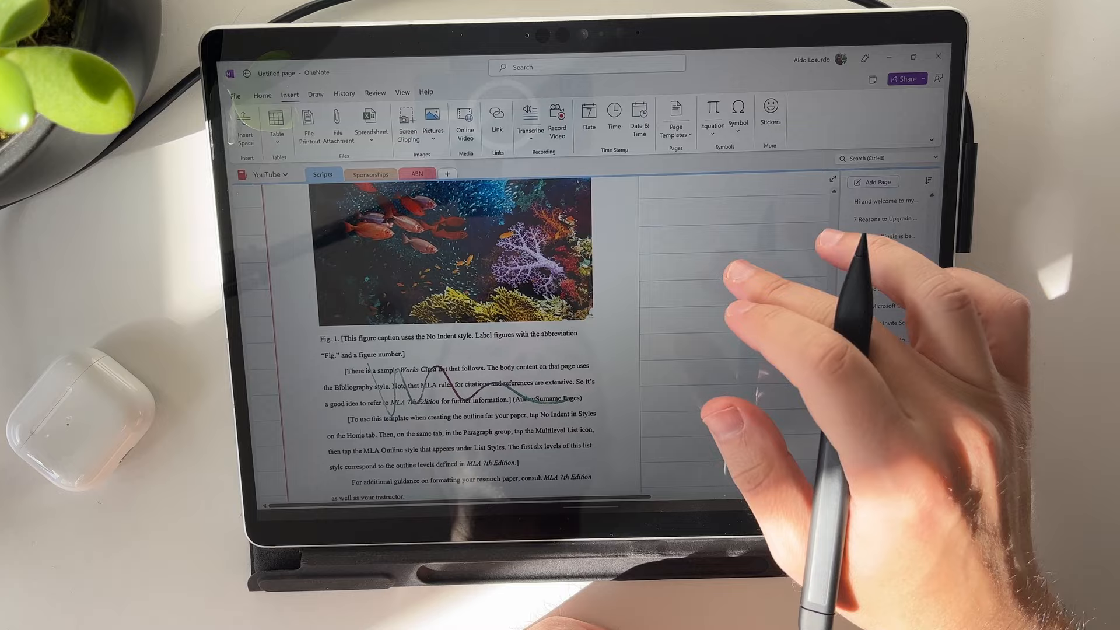
# - Scroll down the page to make room for the screen clipping beside the printout
pyautogui.scroll(-3)
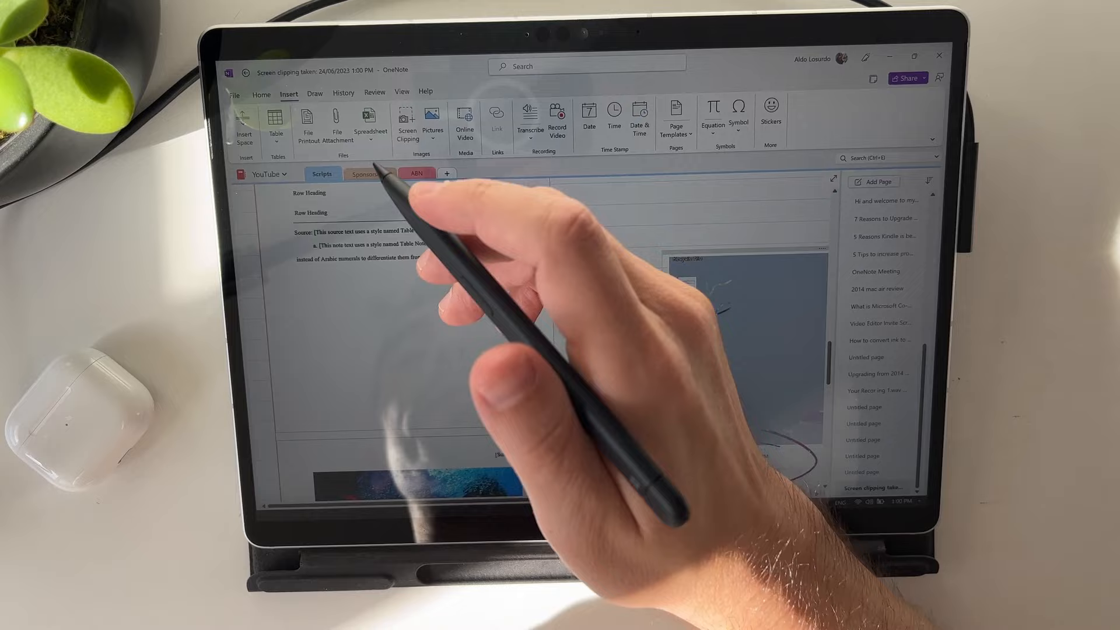
# - Switch to the Draw tools to handwrite the red 1+2 over 3 fraction
pyautogui.click(315, 94)
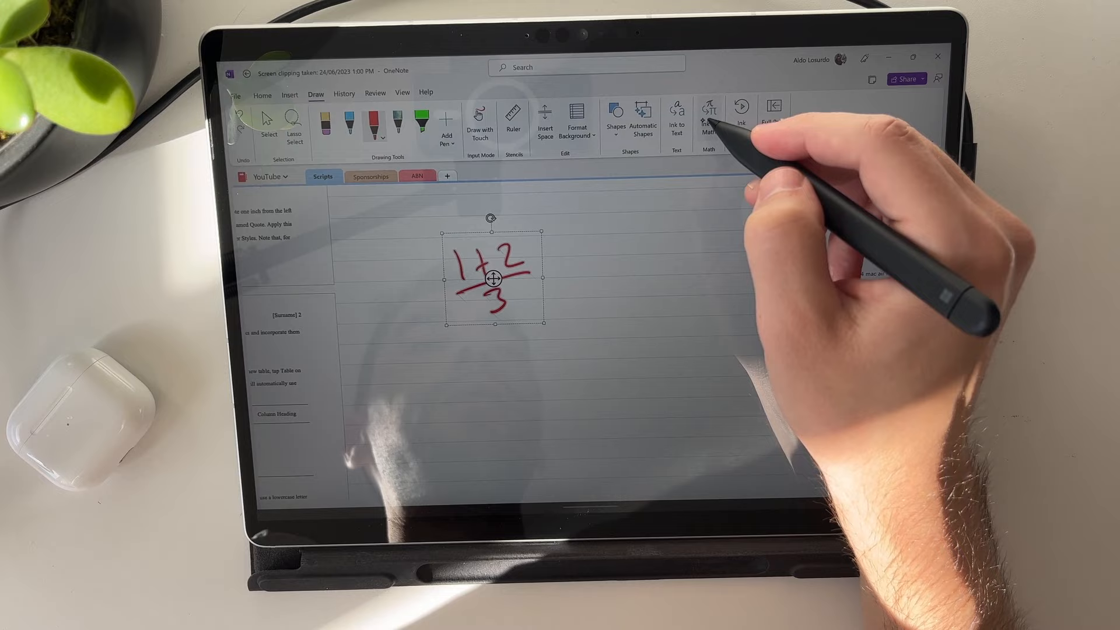
# - Convert the ink fraction with Ink to Math, fix the plus sign, and insert (1+2)/3
pyautogui.click(709, 111)
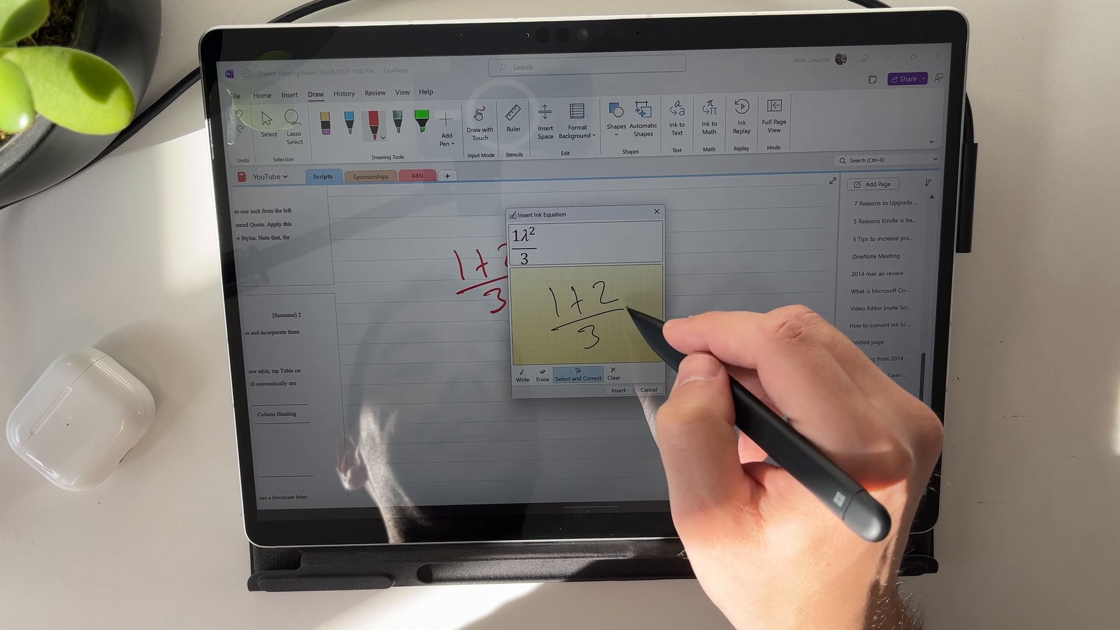
pyautogui.click(576, 294)
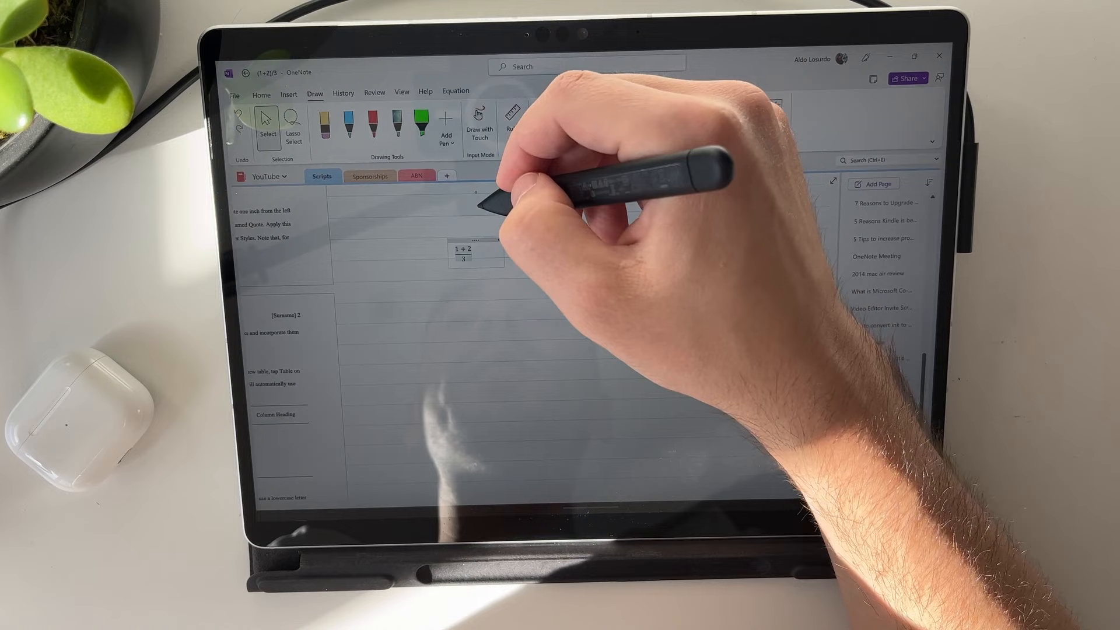
pyautogui.click(455, 91)
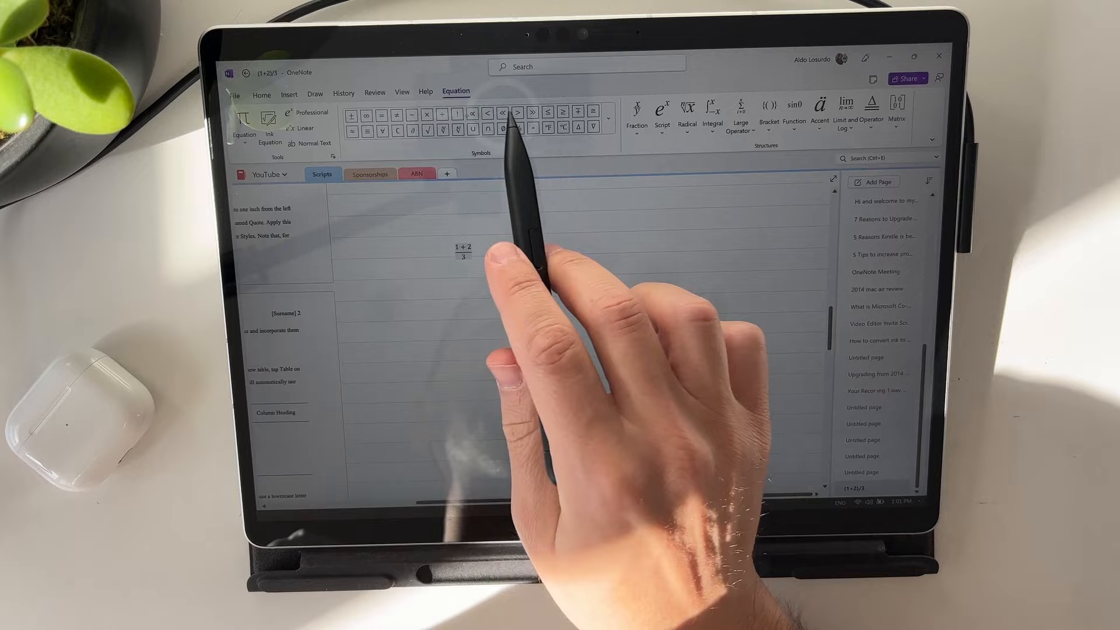